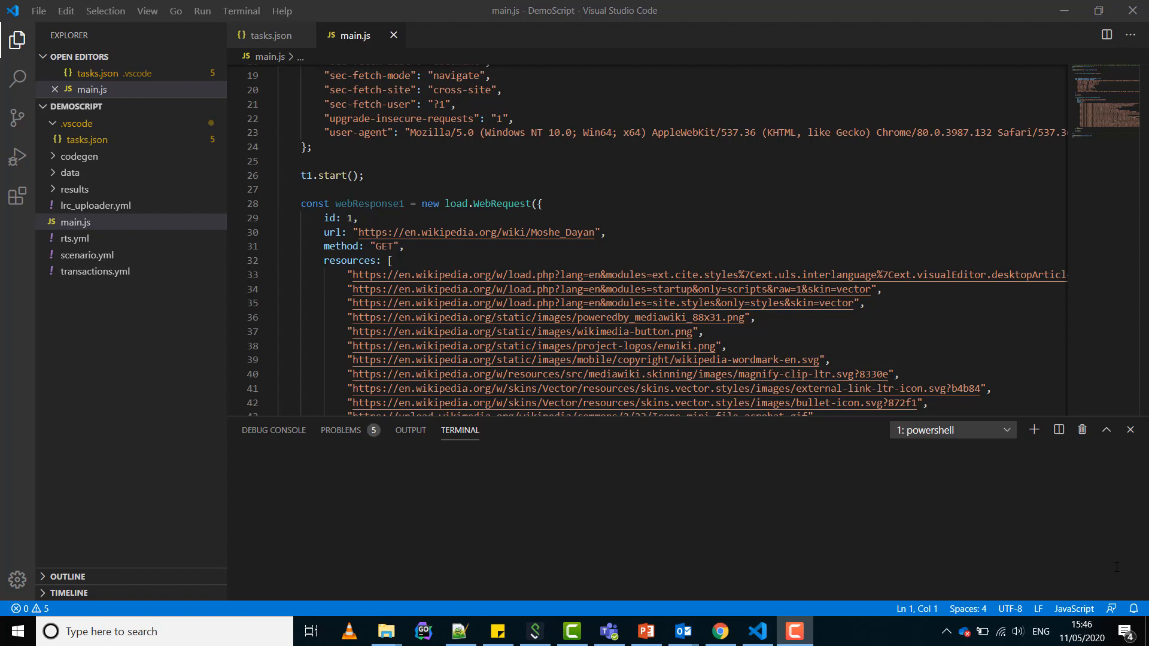
- Open .vscode/tasks.json to view the LoadRunner Developer task definitions
left_click(268, 36)
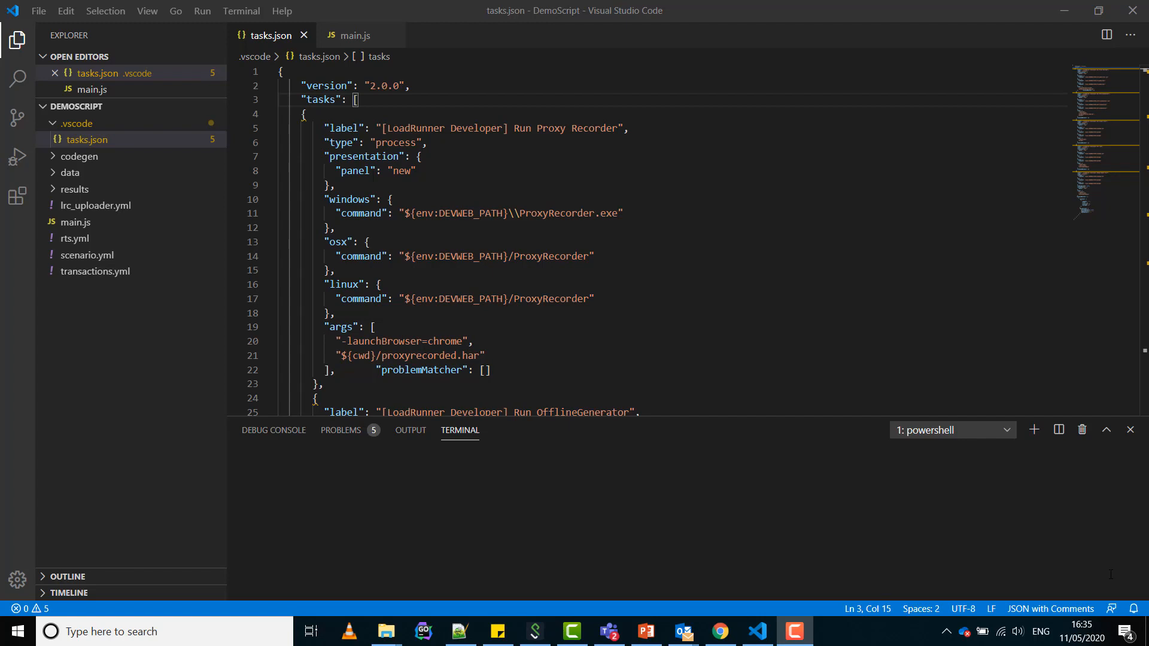
- Start Run Task from the Terminal menu to launch a LoadRunner Developer task
left_click(242, 10)
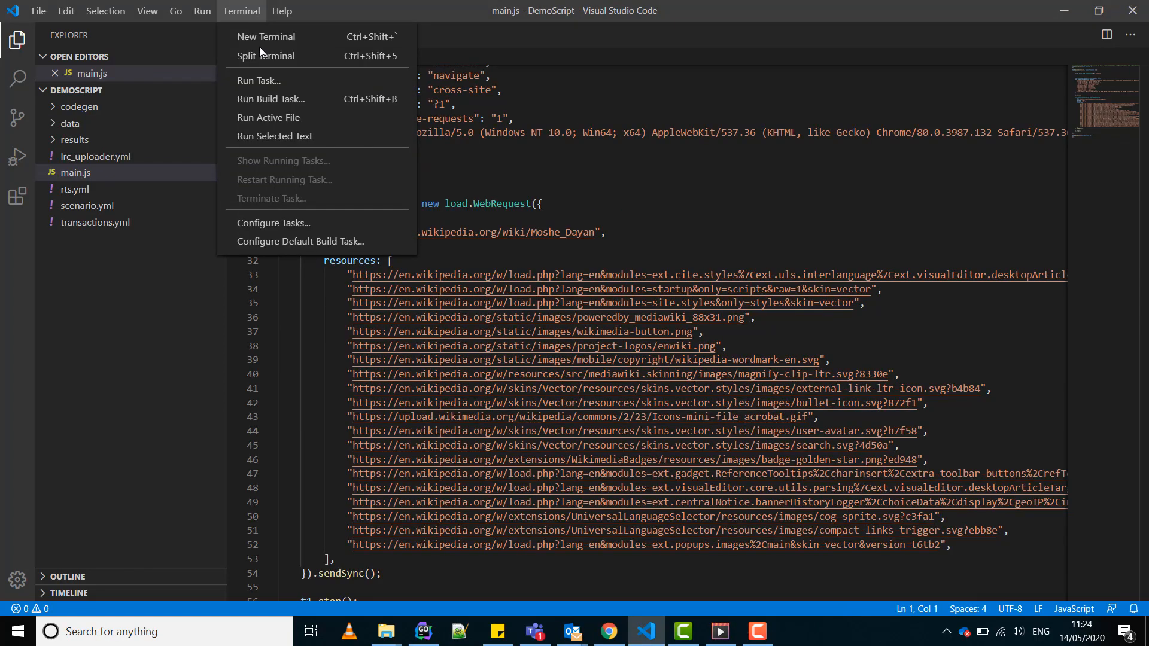
left_click(273, 222)
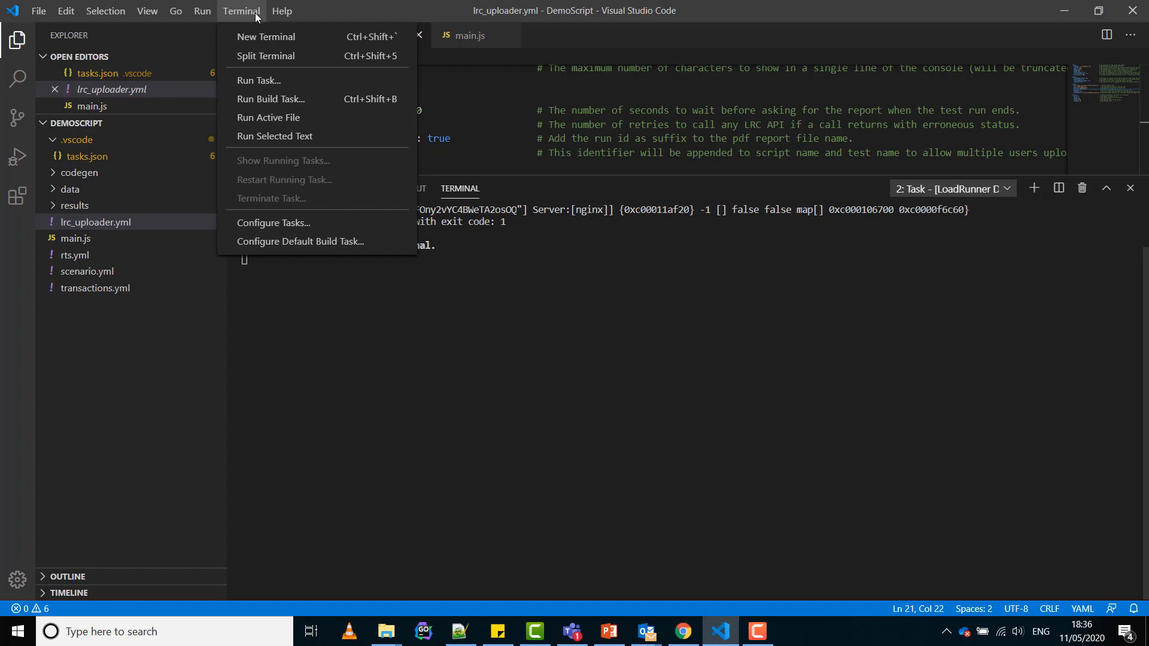
- Run the LRC uploader task, producing passed run #181 and LRC_Report_181.pdf
left_click(258, 80)
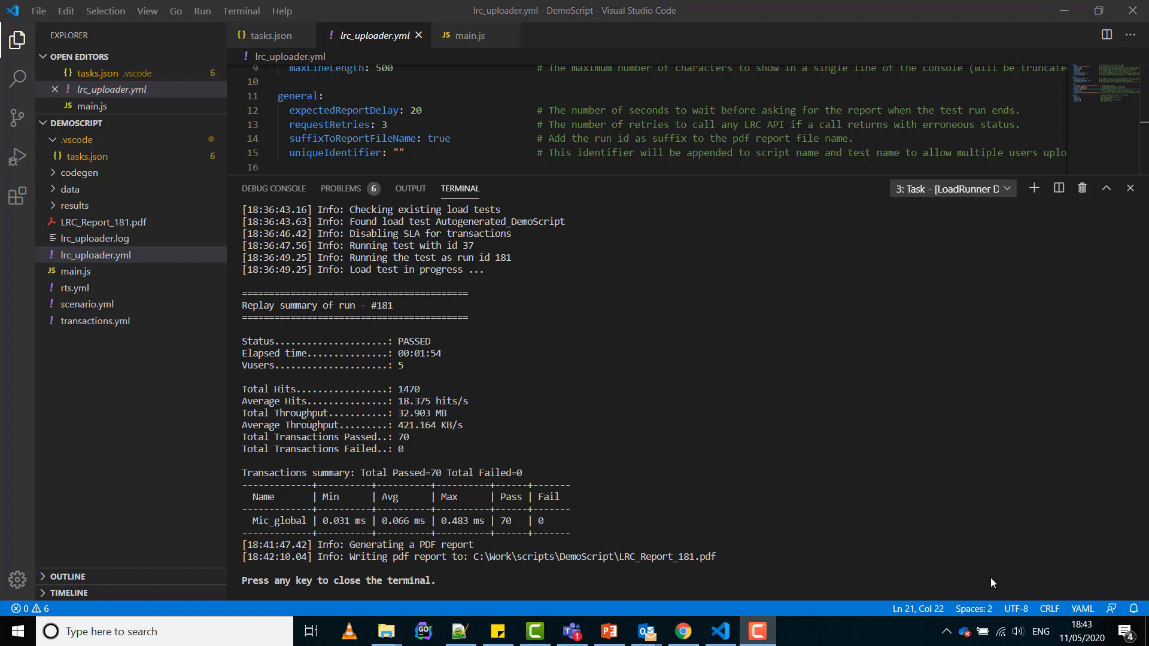
- Select LRC_Report_181.pdf and reveal it in File Explorer
left_click(102, 222)
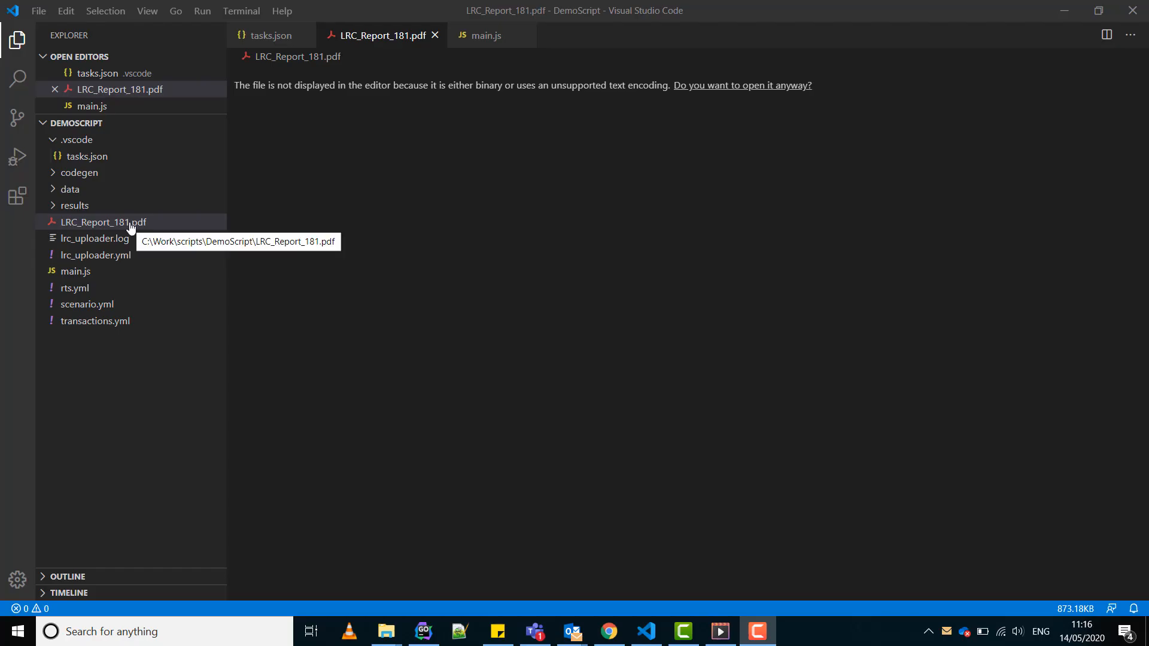
right_click(103, 222)
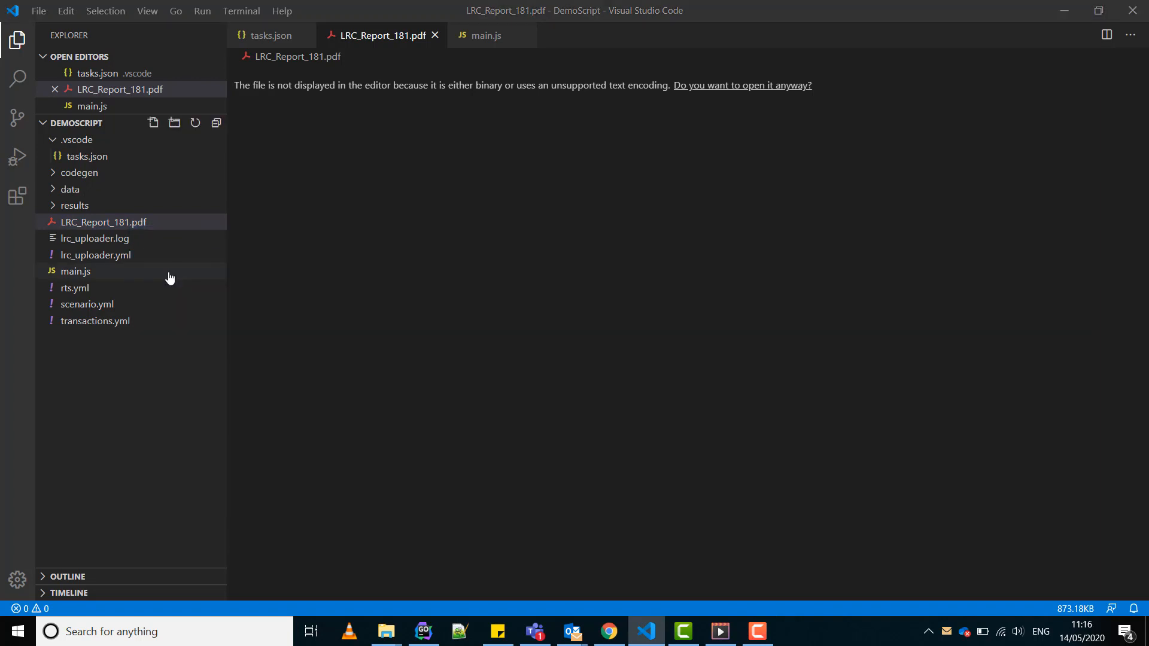
left_click(385, 631)
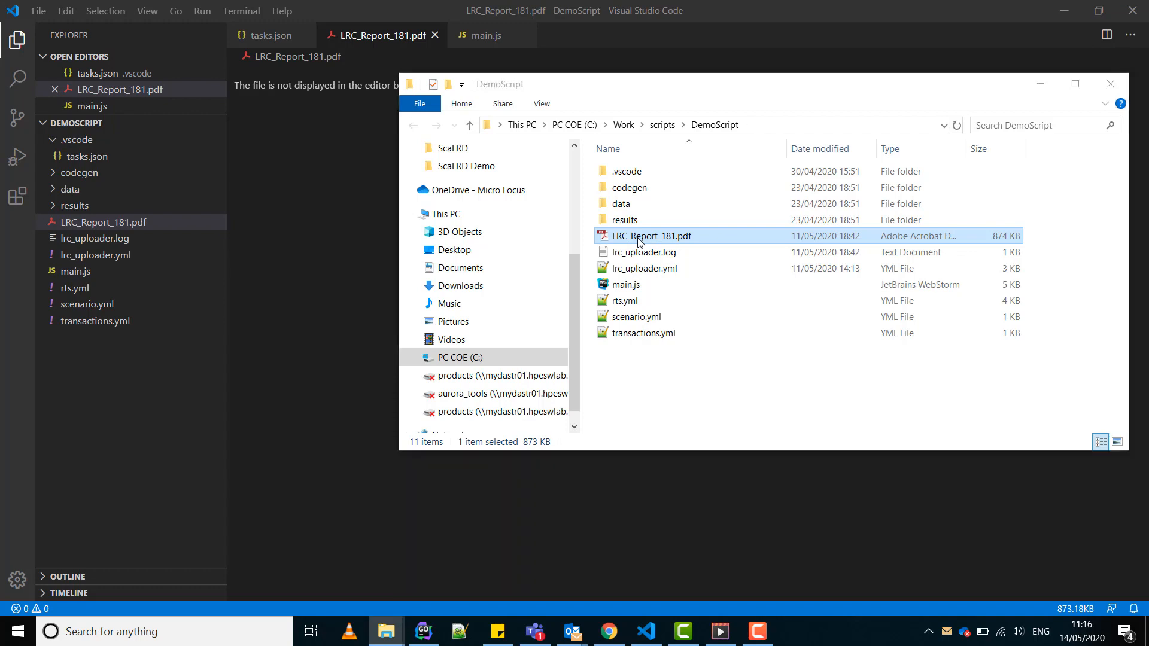
- Open LRC_Report_181.pdf in Adobe Reader and scroll through the run #181 pages
double_click(652, 235)
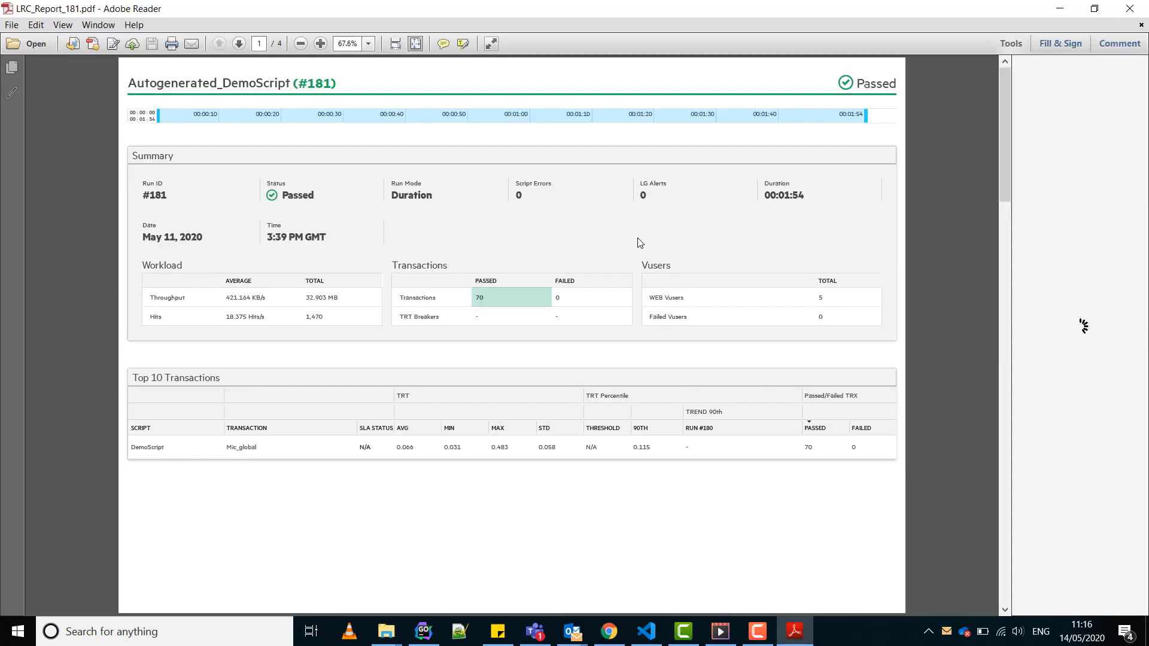
mouse_move(975, 173)
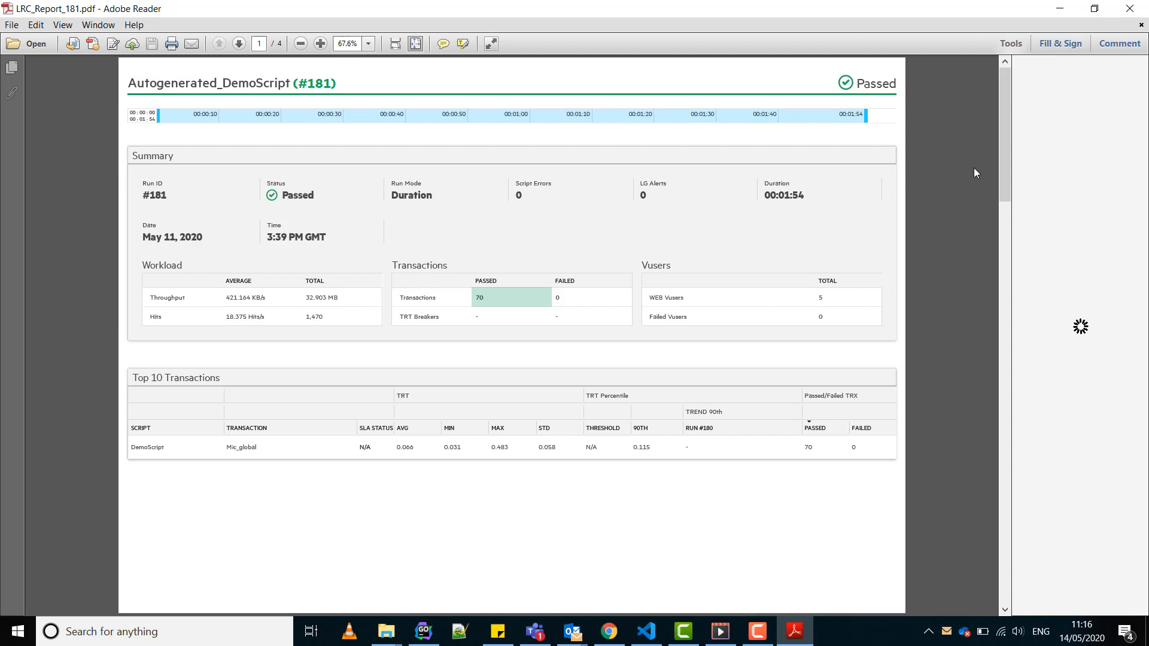
mouse_move(1005, 195)
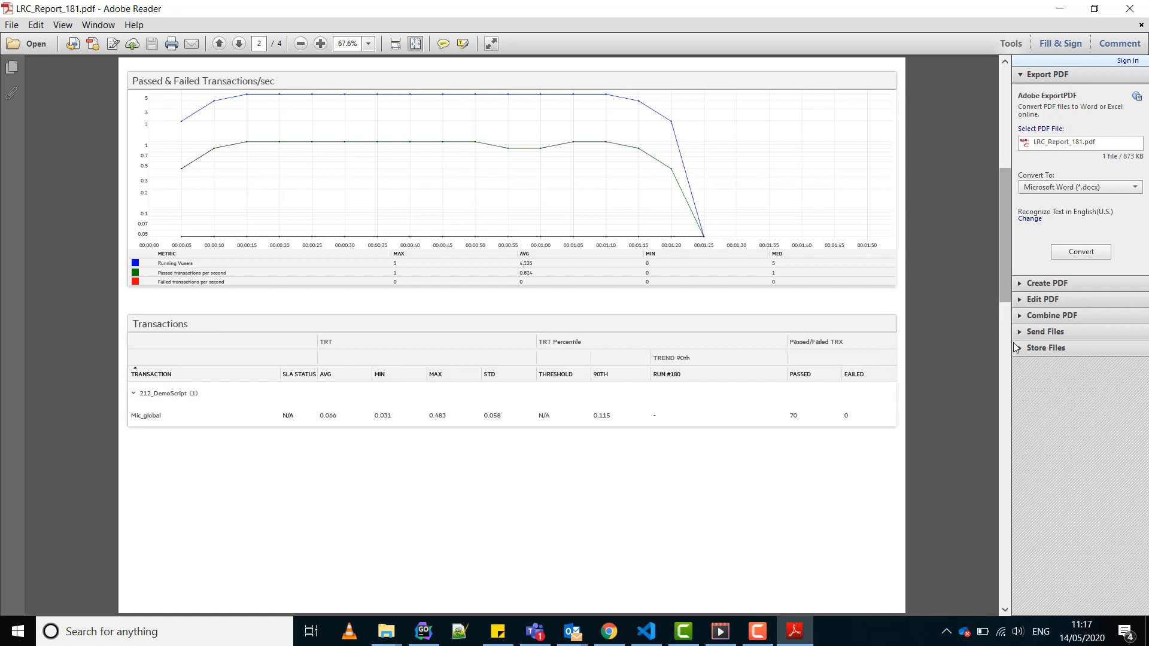
scroll("down", 3)
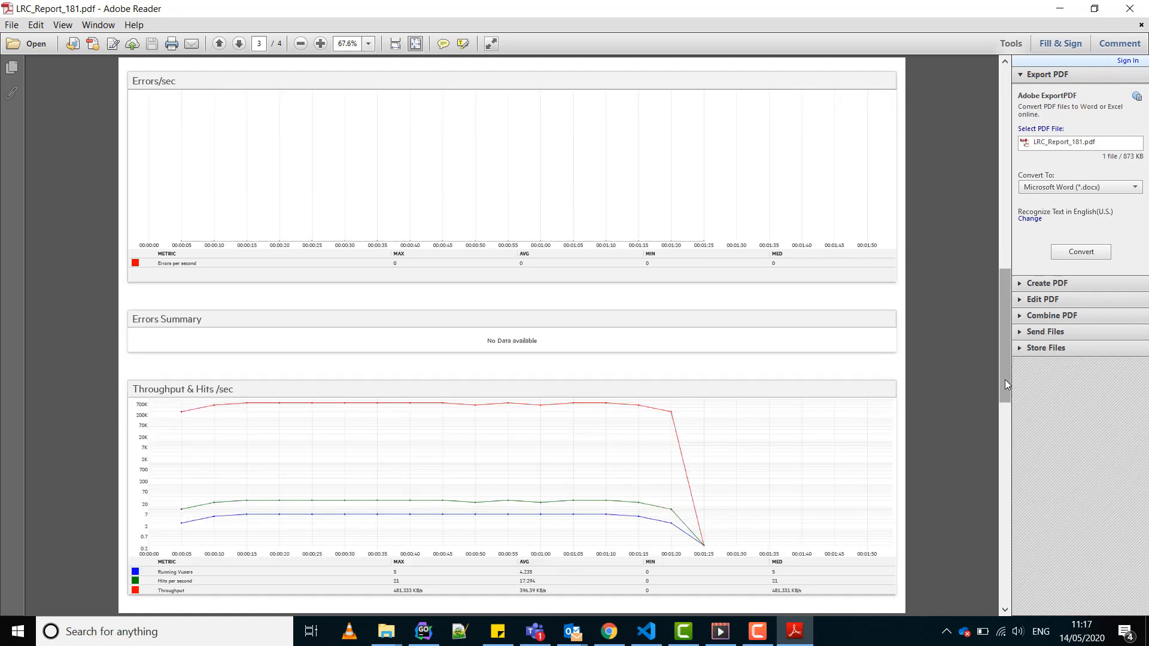